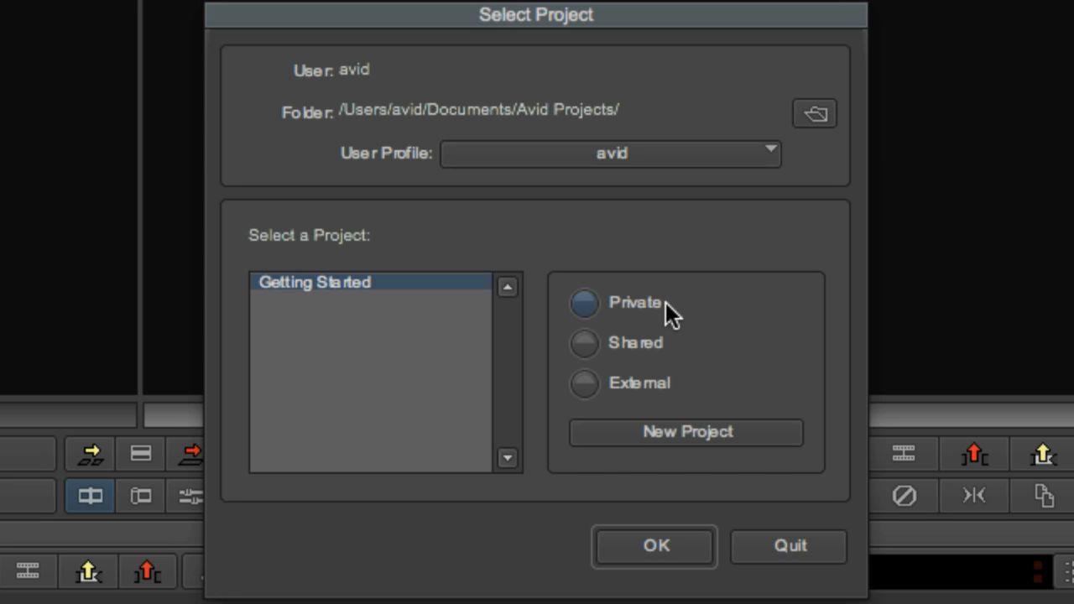
# - Show the Shared, External and Private project locations and pick Getting Started
pyautogui.click(584, 343)
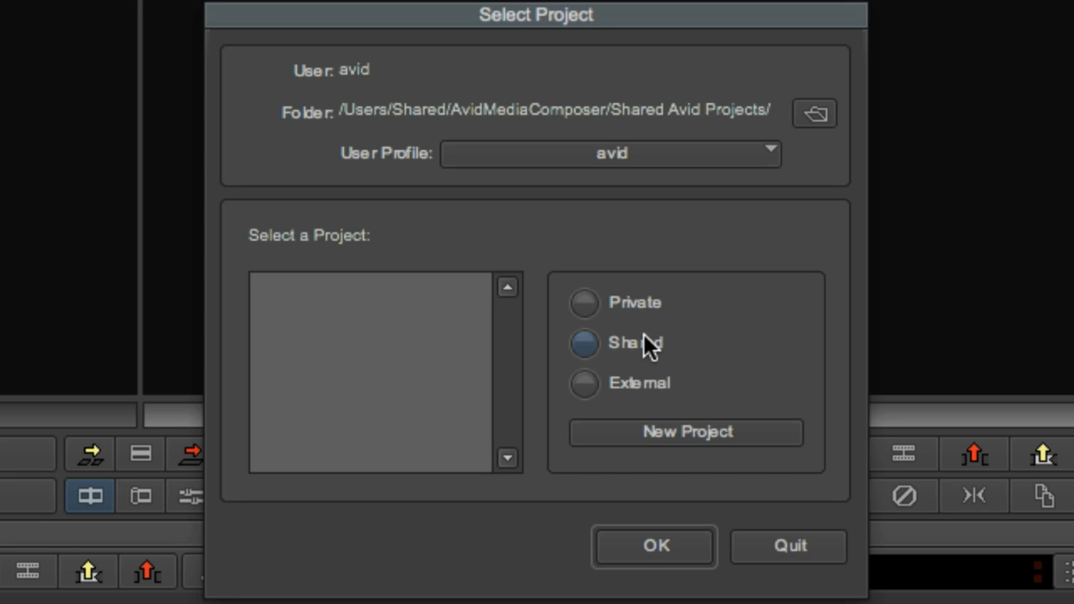
pyautogui.moveTo(642, 399)
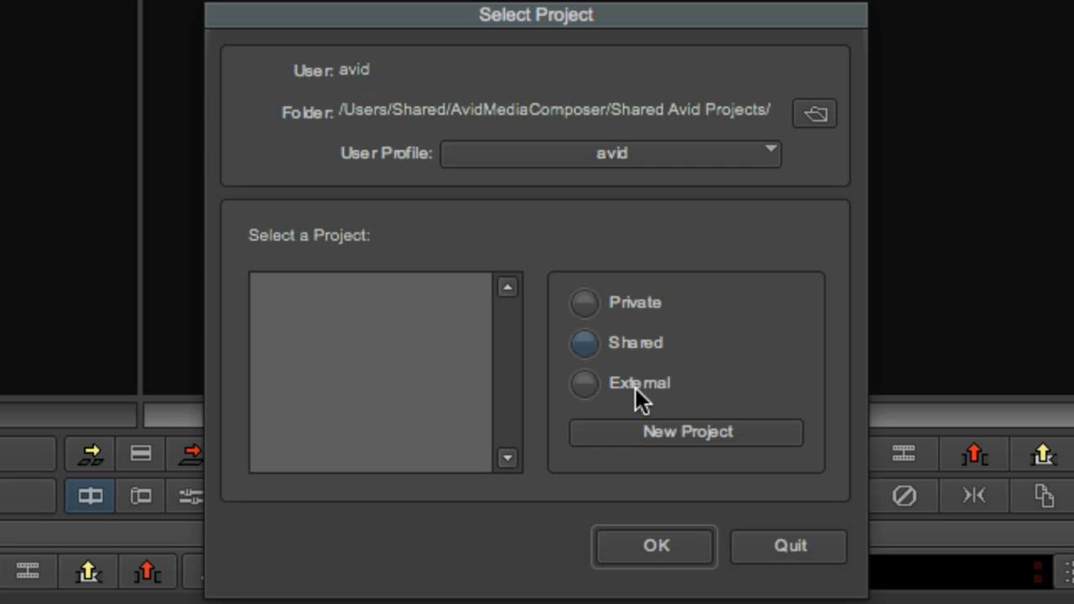
pyautogui.click(585, 383)
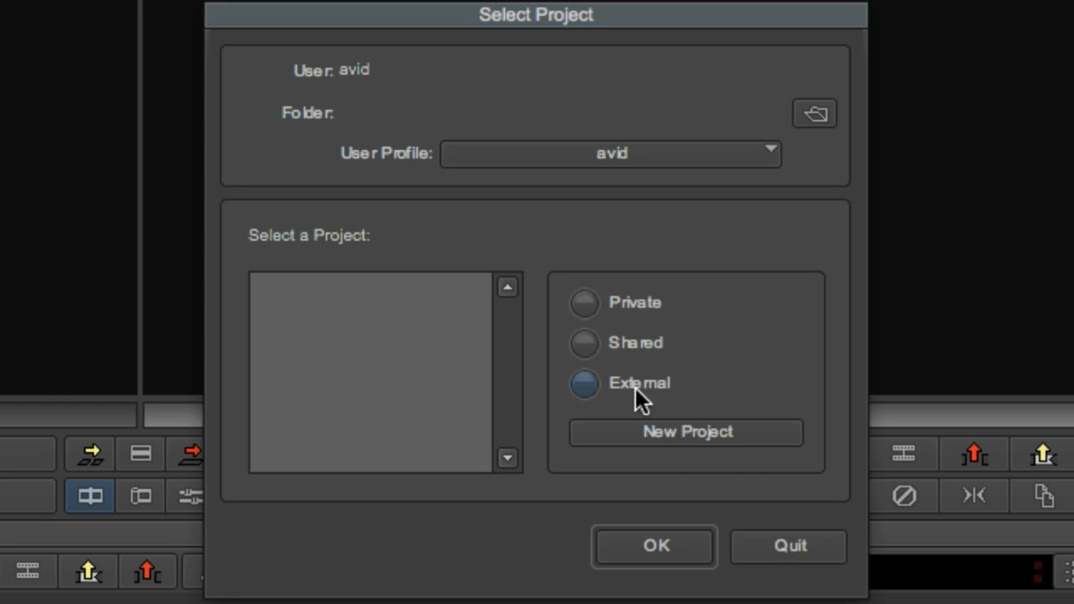
pyautogui.click(584, 303)
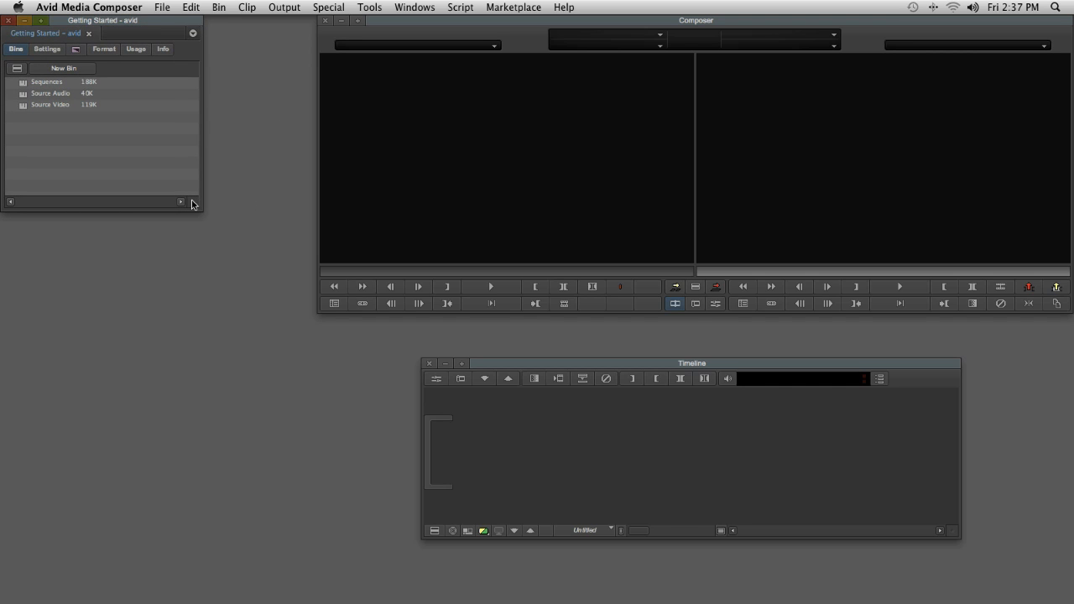
# - Drag the Getting Started project window's corner outward to enlarge it
pyautogui.moveTo(193, 204); pyautogui.dragTo(304, 304)
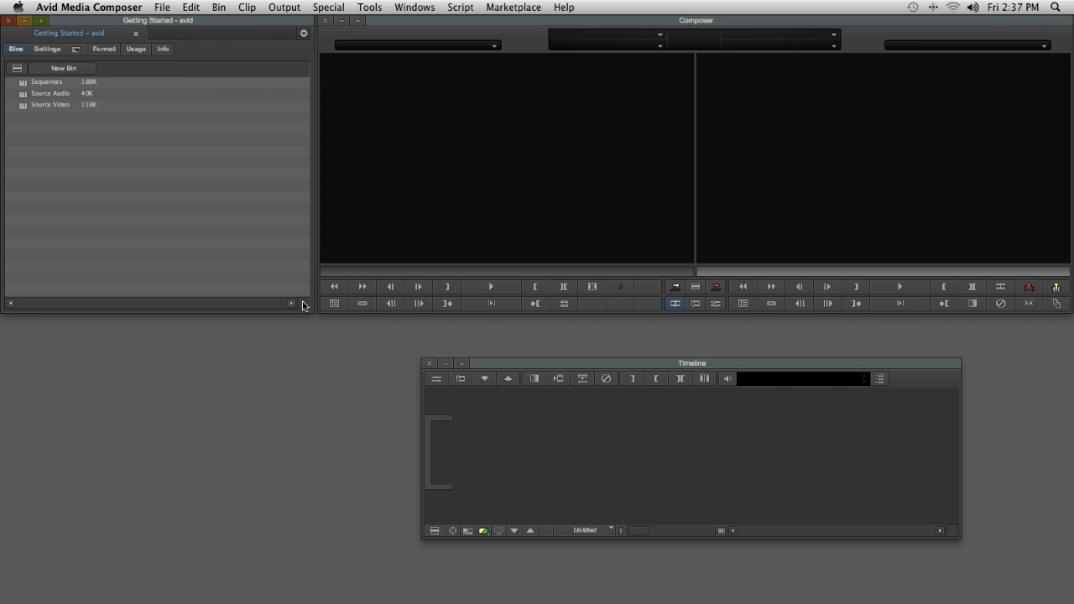
pyautogui.moveTo(691, 363); pyautogui.dragTo(589, 320)
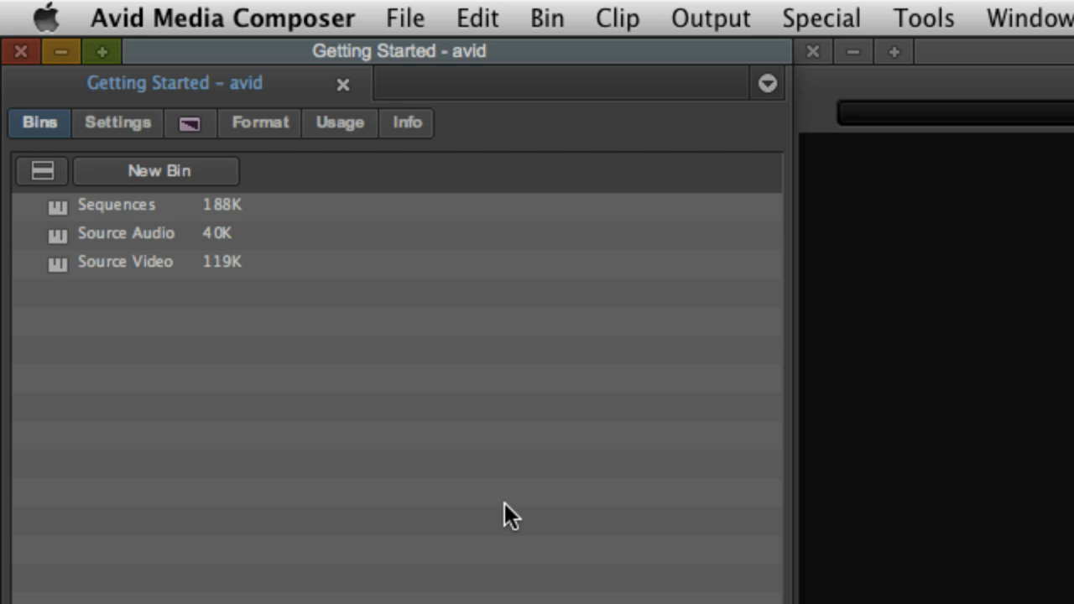
pyautogui.moveTo(42, 172)
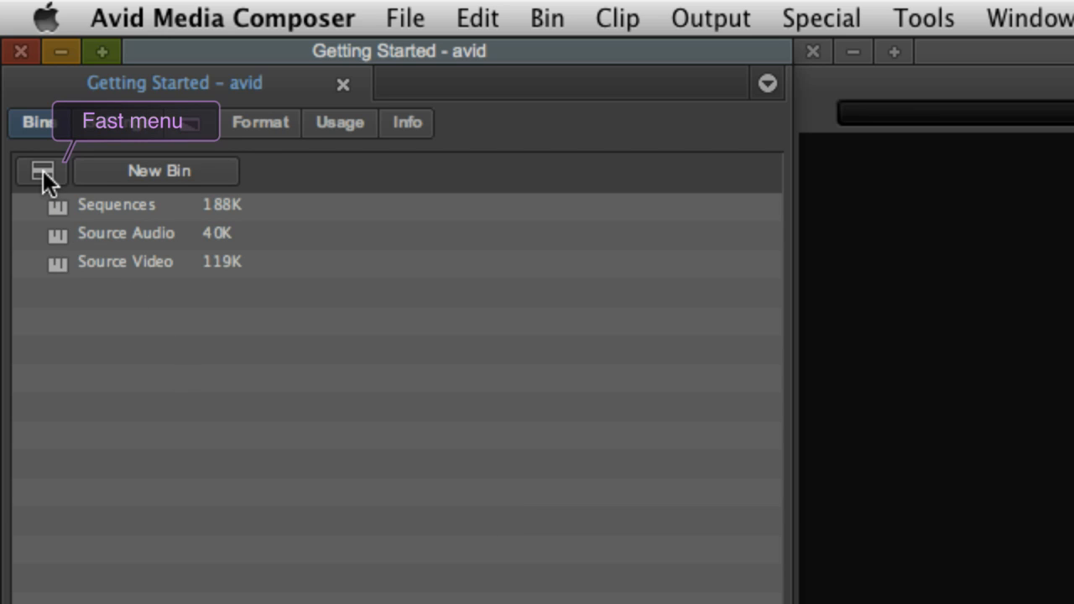
# - Create a folder named Media and move Source Audio and Source Video into it
pyautogui.click(41, 171)
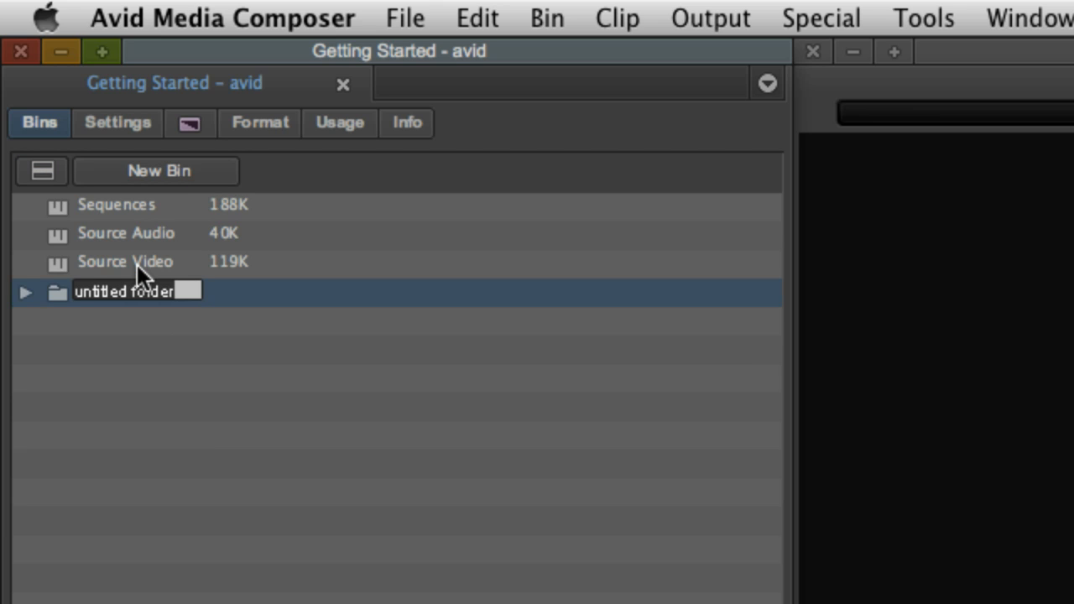
pyautogui.write('Media')
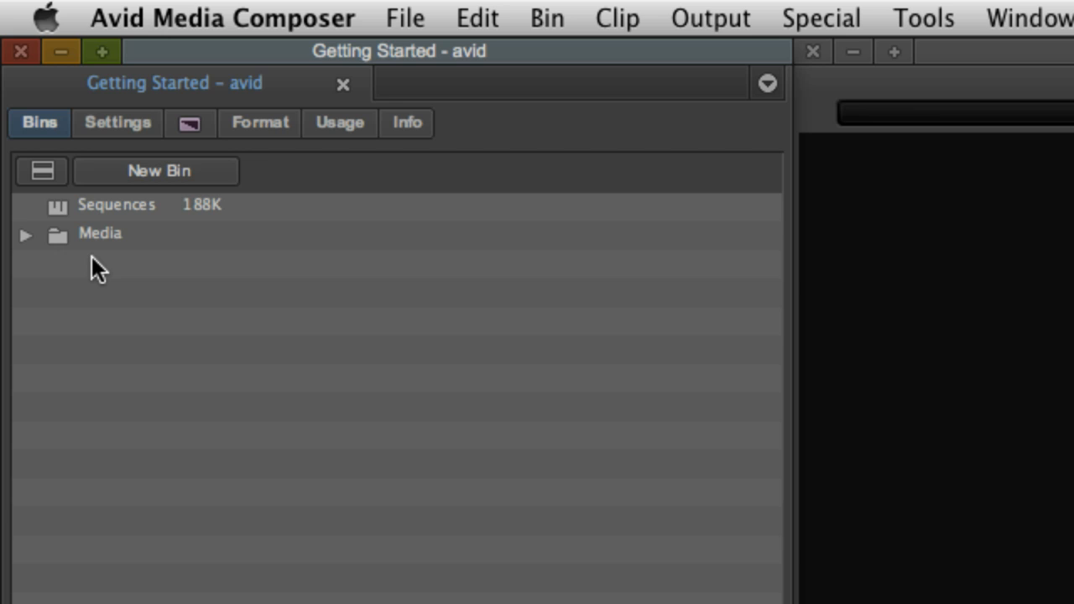
pyautogui.click(26, 236)
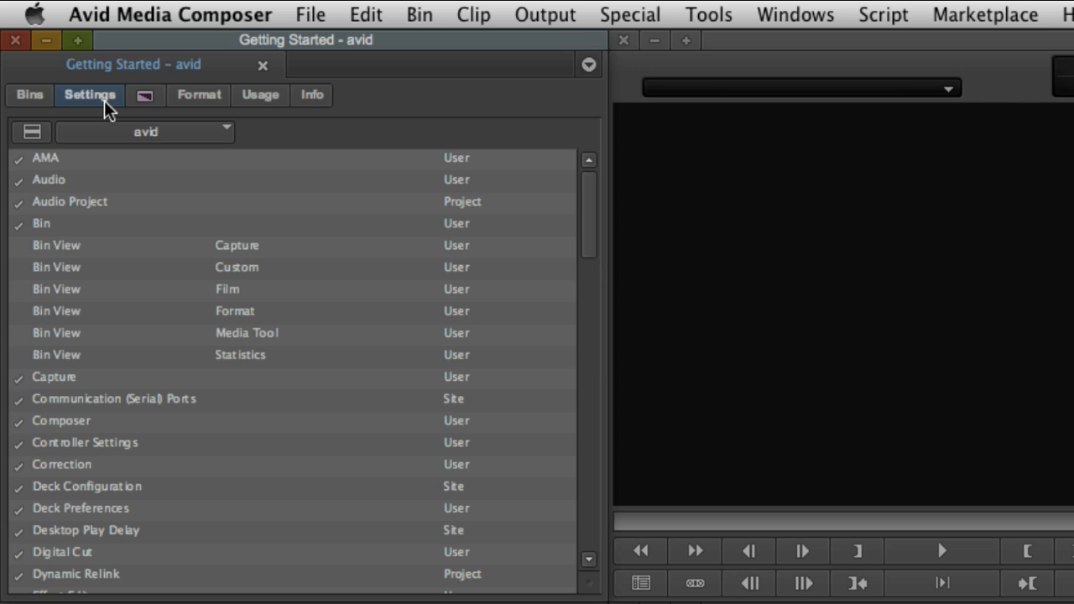
pyautogui.moveTo(137, 225)
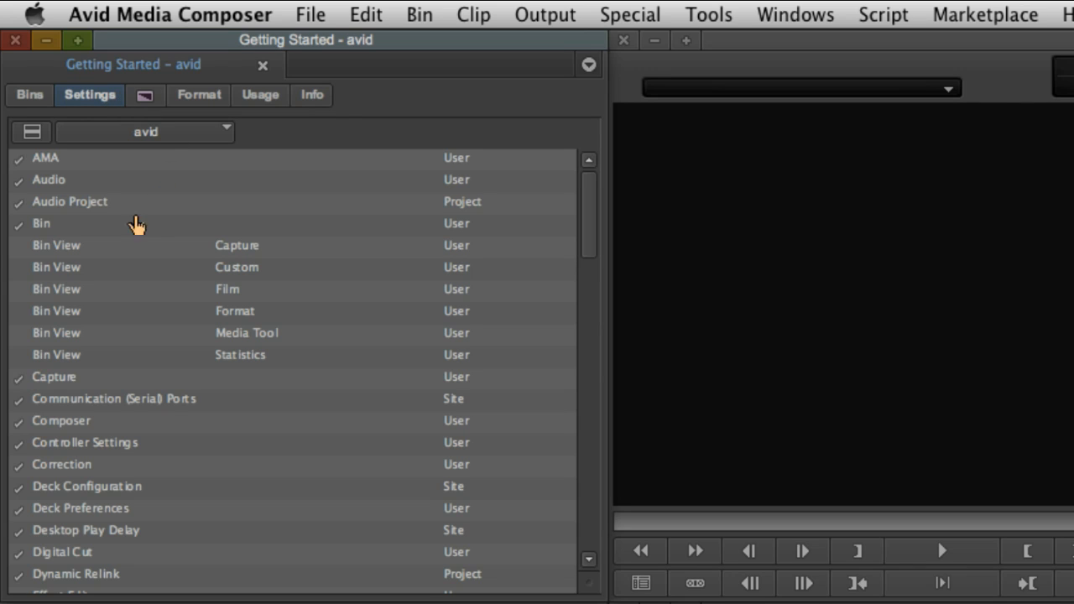
# - Review the project's Usage and Info pages and check the available drive space
pyautogui.scroll(-3)
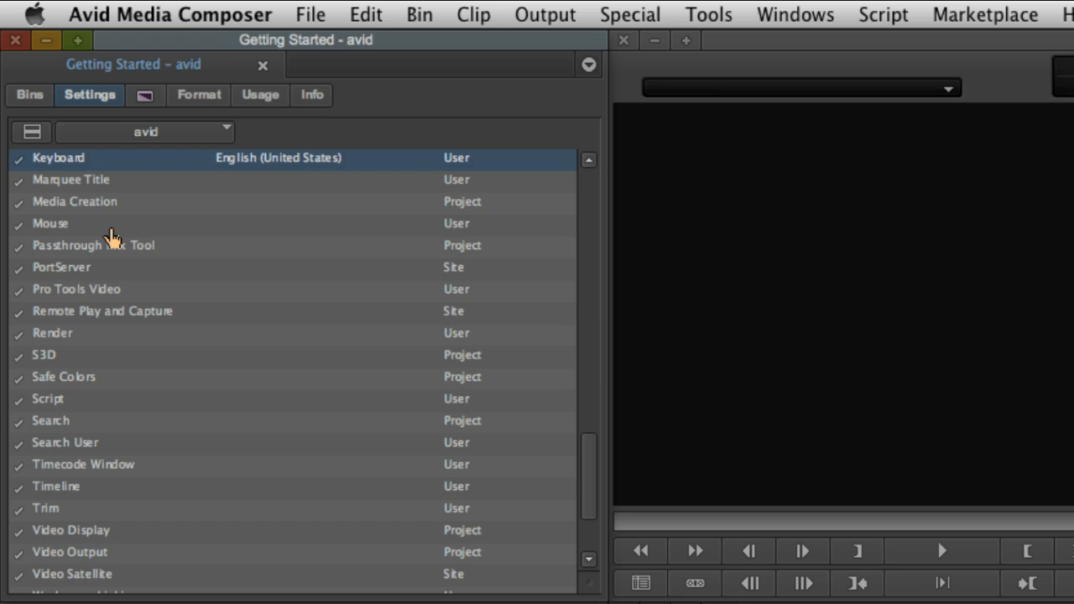
pyautogui.click(199, 94)
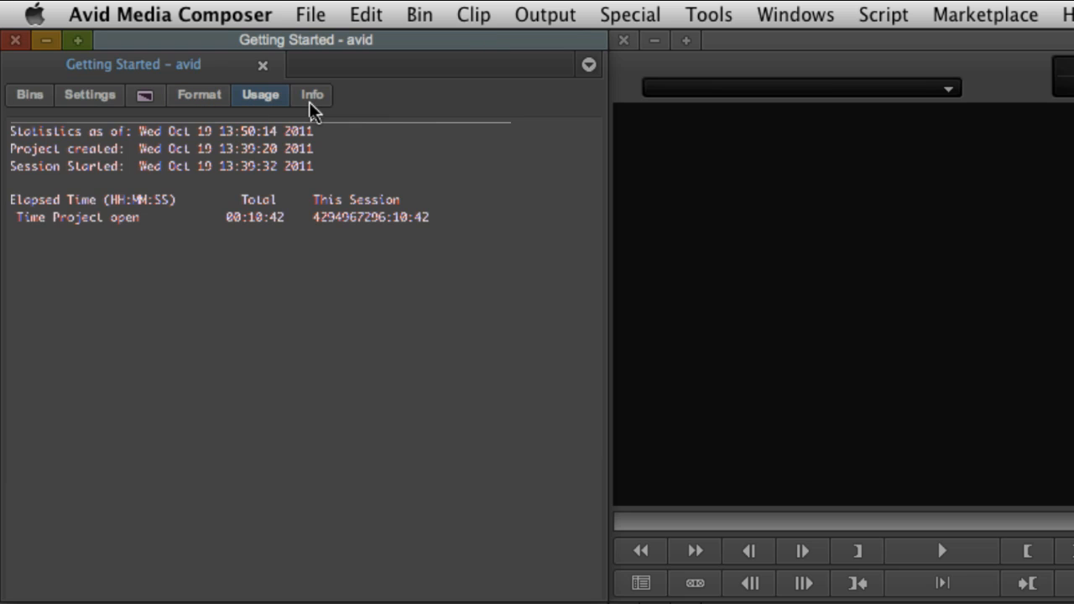
pyautogui.click(311, 94)
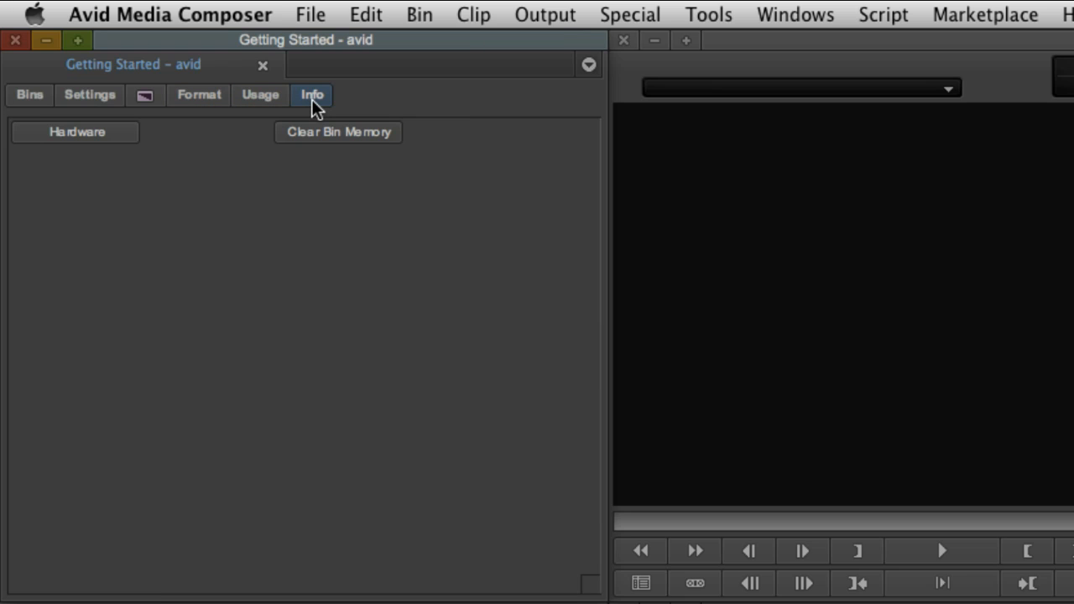
pyautogui.moveTo(172, 159)
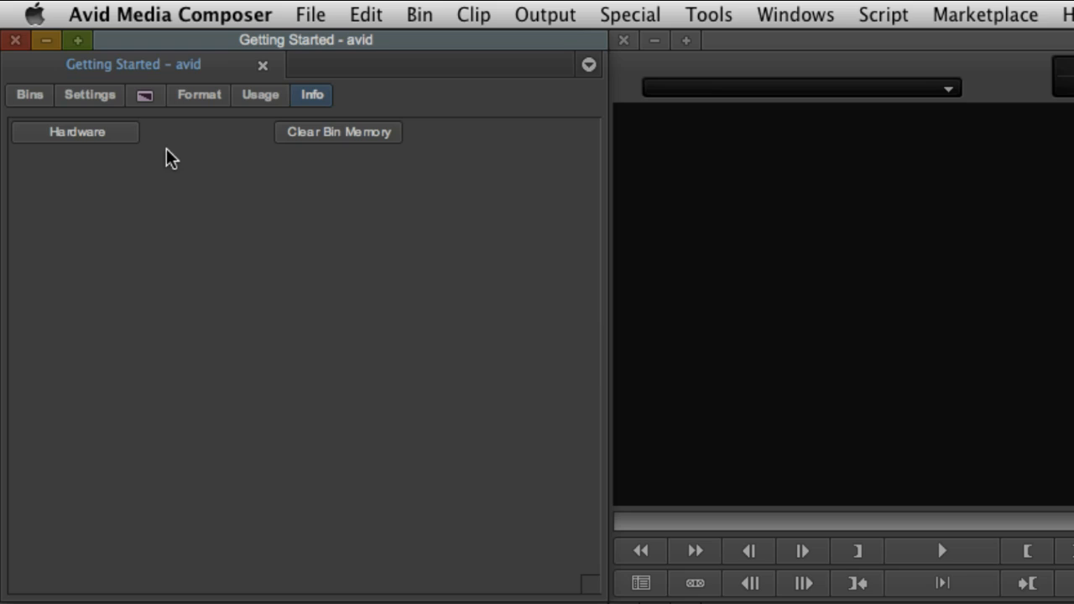
pyautogui.click(77, 132)
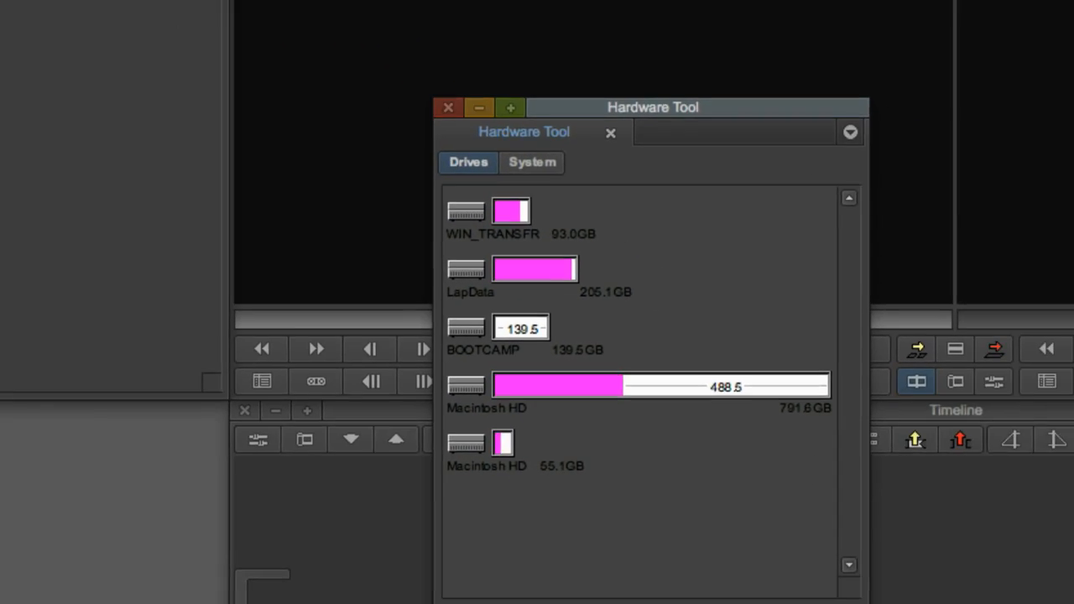
pyautogui.moveTo(653, 106); pyautogui.dragTo(569, 62)
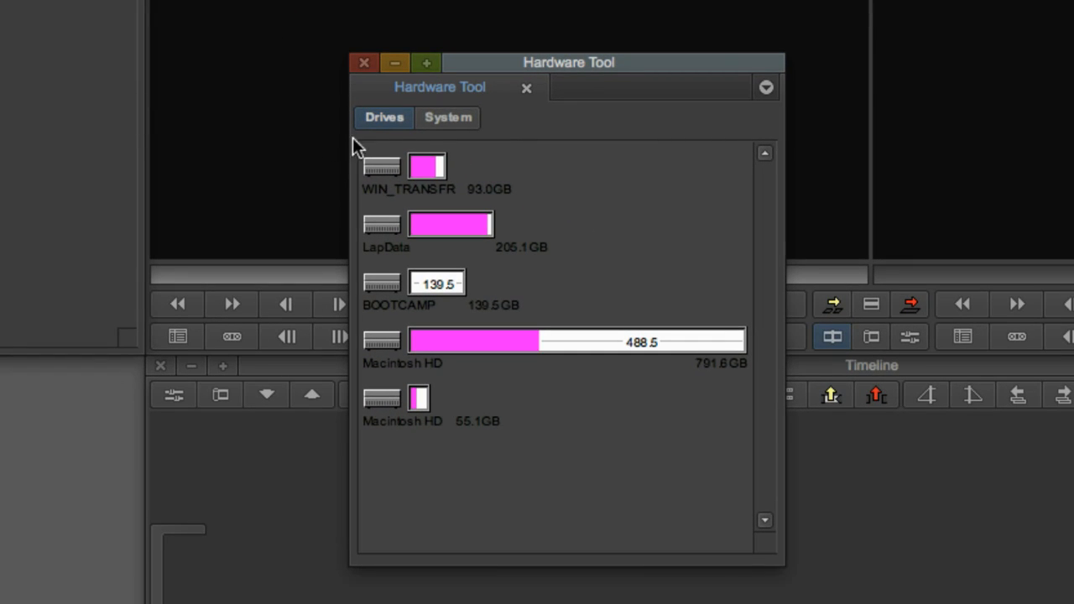
pyautogui.click(363, 62)
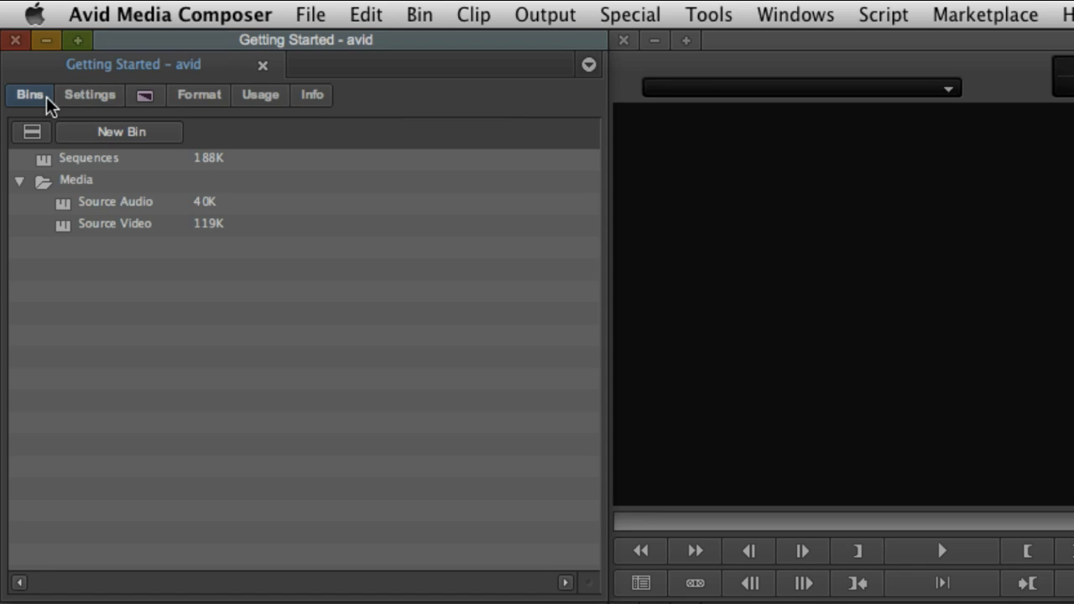
# - Dock Source Video below the bin list, tab Source Audio with it, Source Video in front
pyautogui.doubleClick(115, 223)
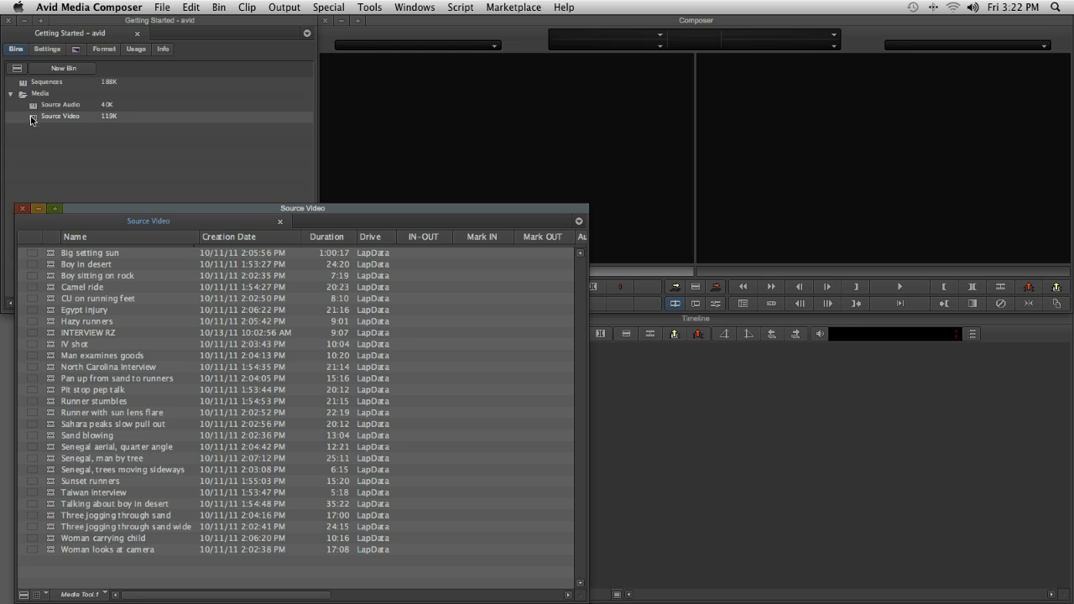
pyautogui.moveTo(575, 590)
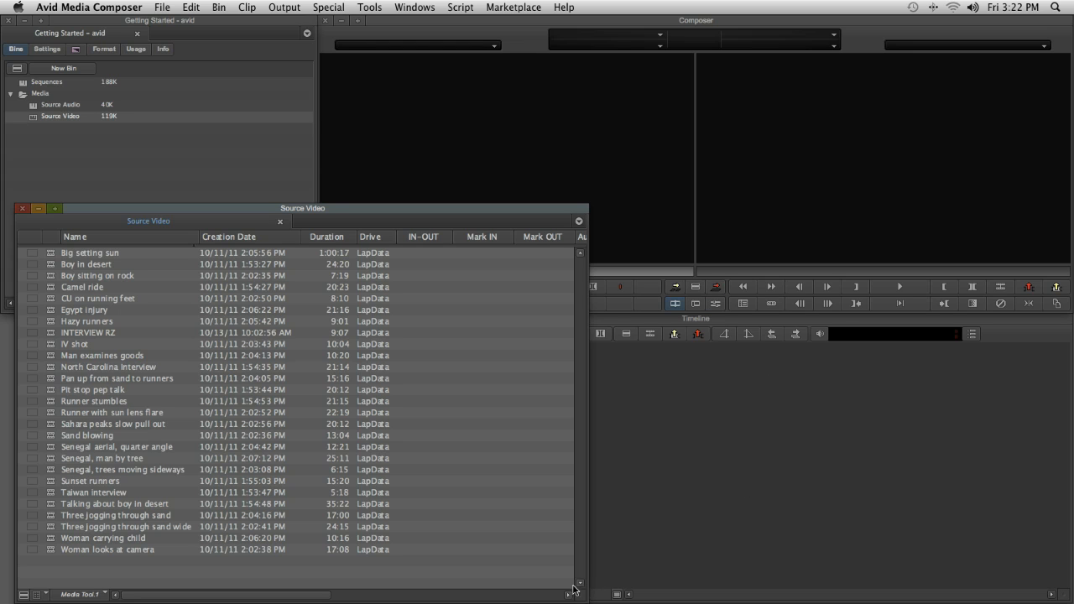
pyautogui.moveTo(587, 588); pyautogui.dragTo(412, 470)
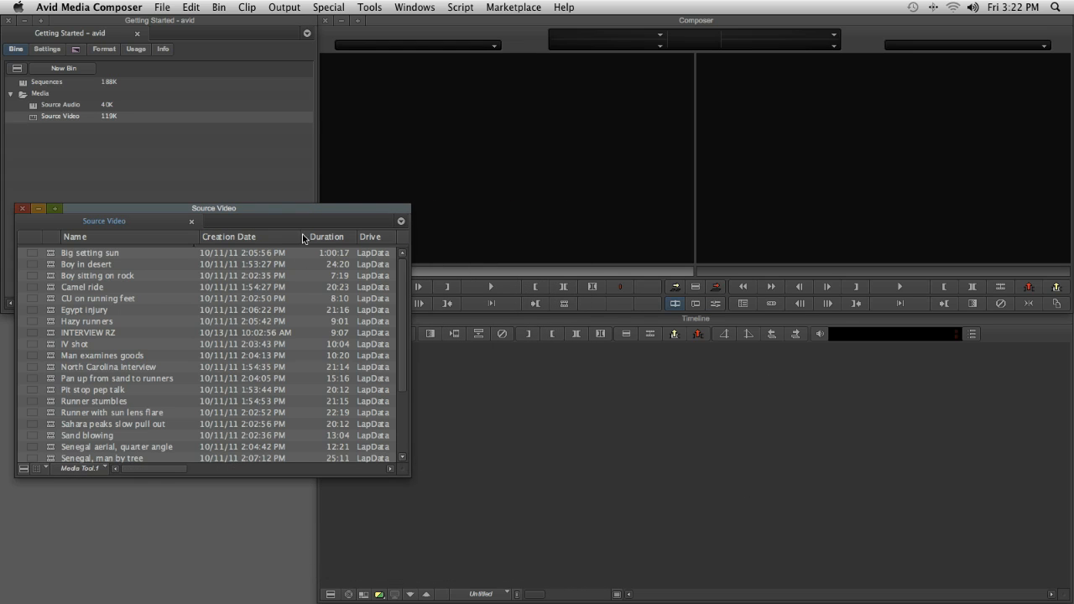
pyautogui.moveTo(214, 208); pyautogui.dragTo(203, 319)
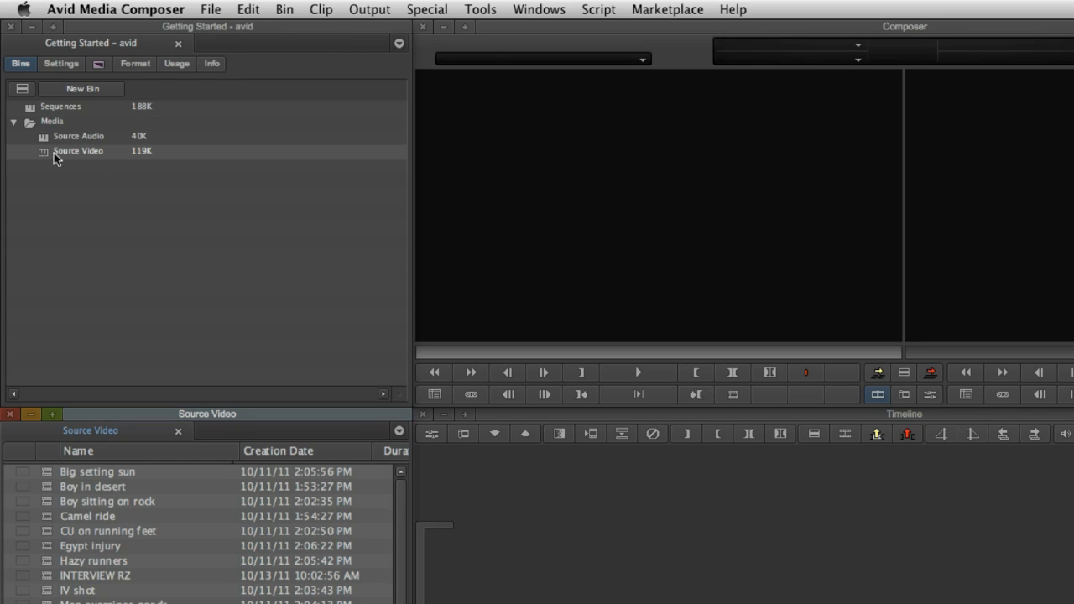
pyautogui.doubleClick(78, 135)
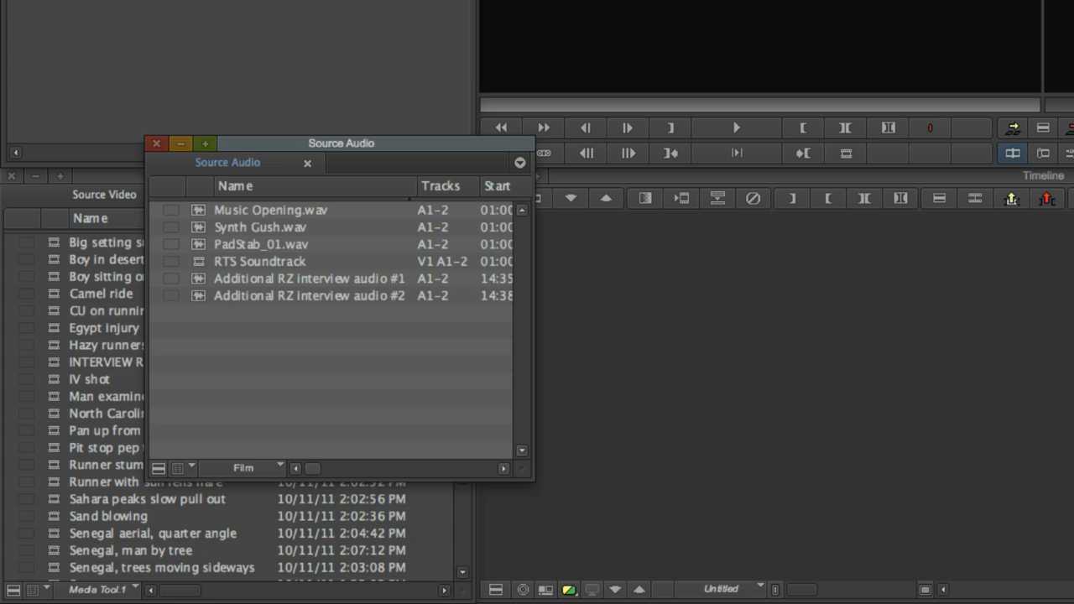
pyautogui.moveTo(220, 165)
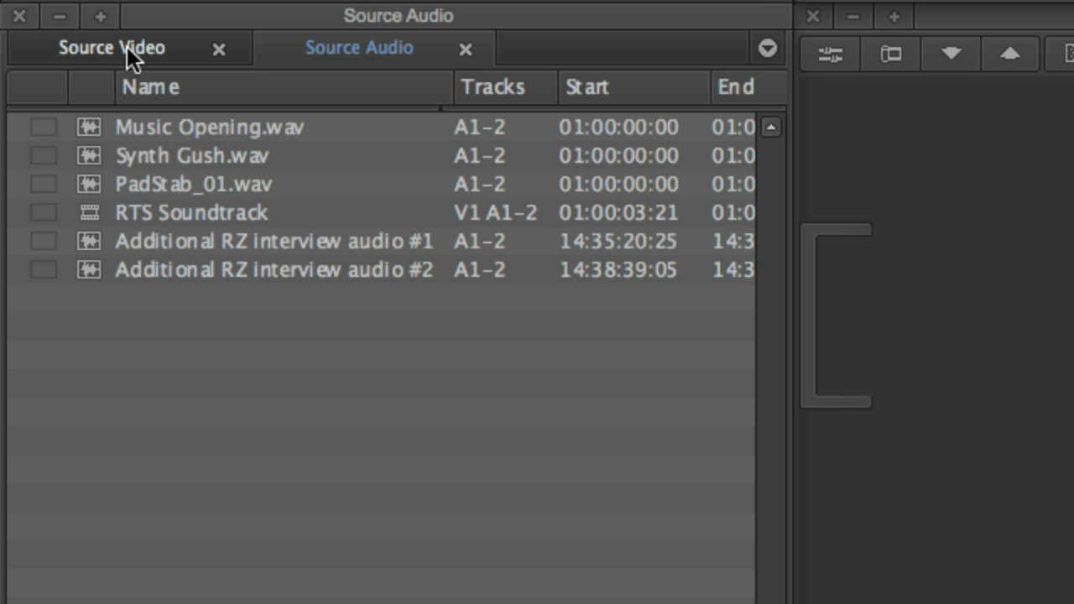
pyautogui.click(112, 47)
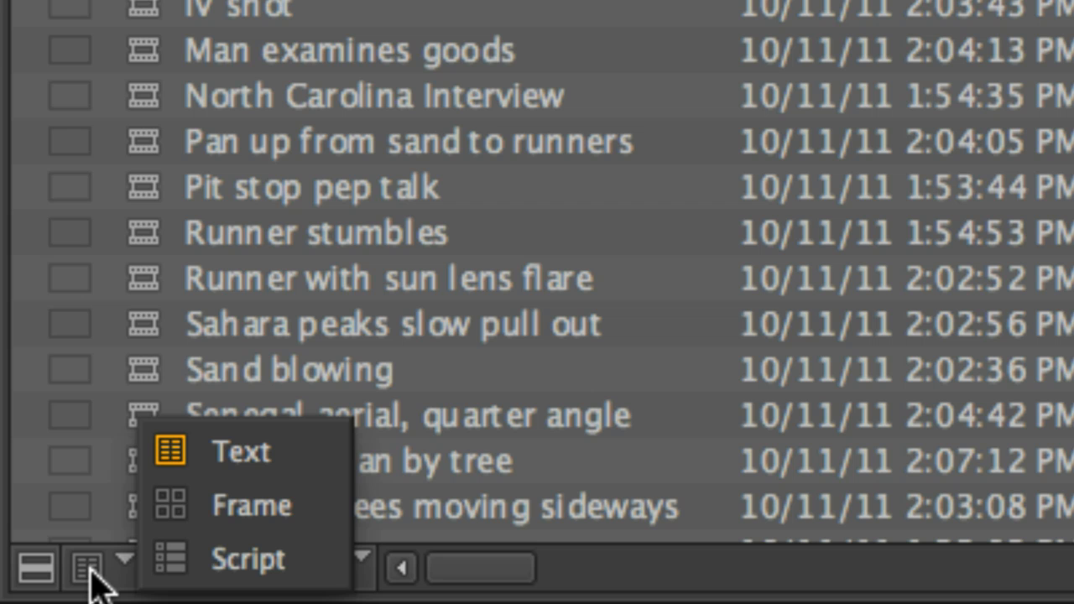
pyautogui.moveTo(252, 503)
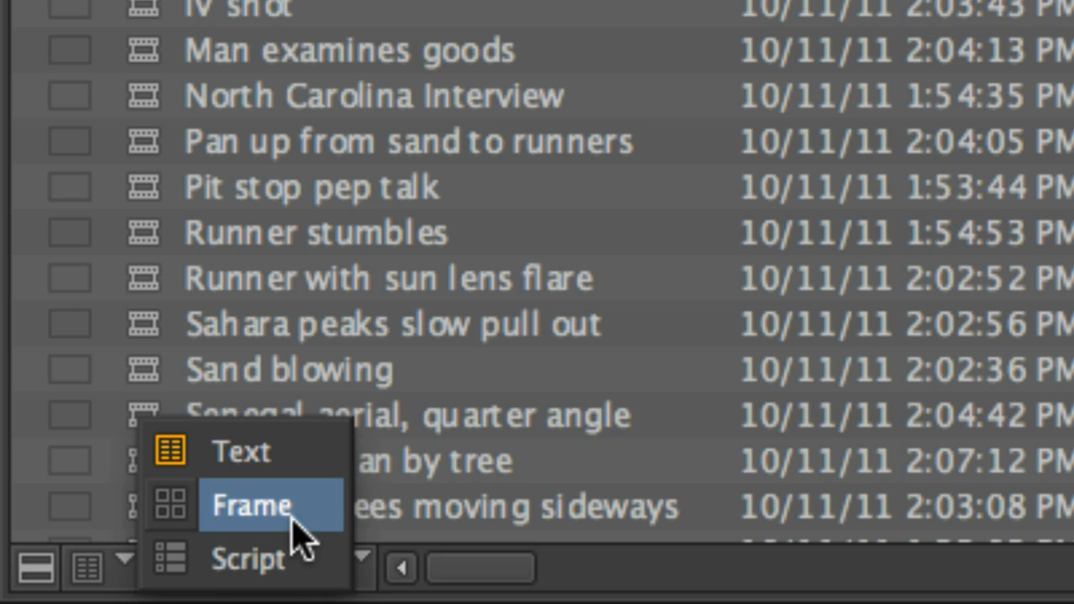
# - Try Frame view, adjust bin columns, then add a cutaway note in Script view
pyautogui.click(251, 505)
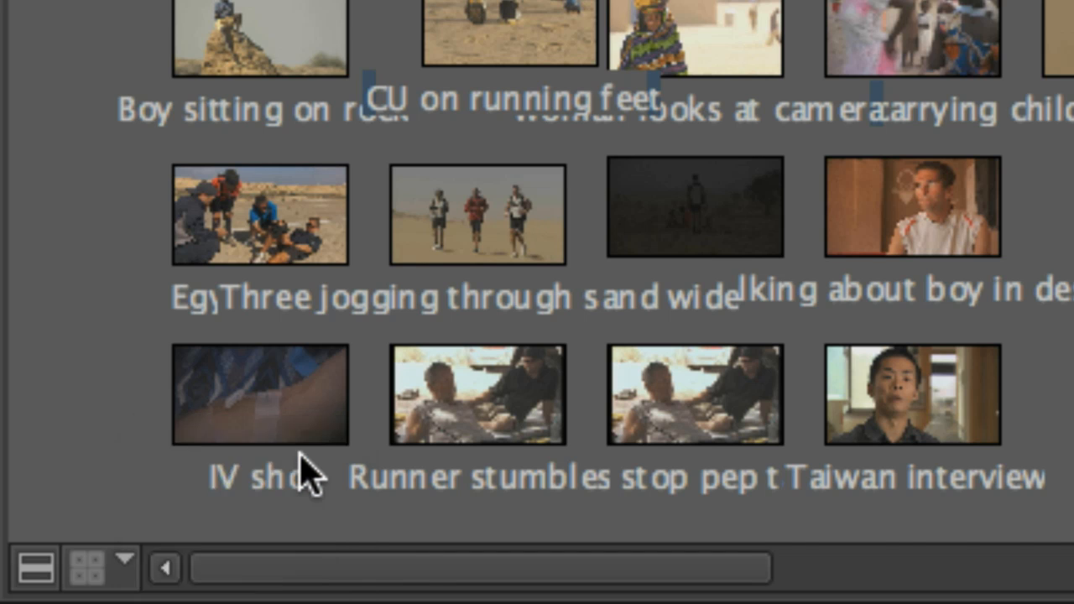
pyautogui.click(35, 567)
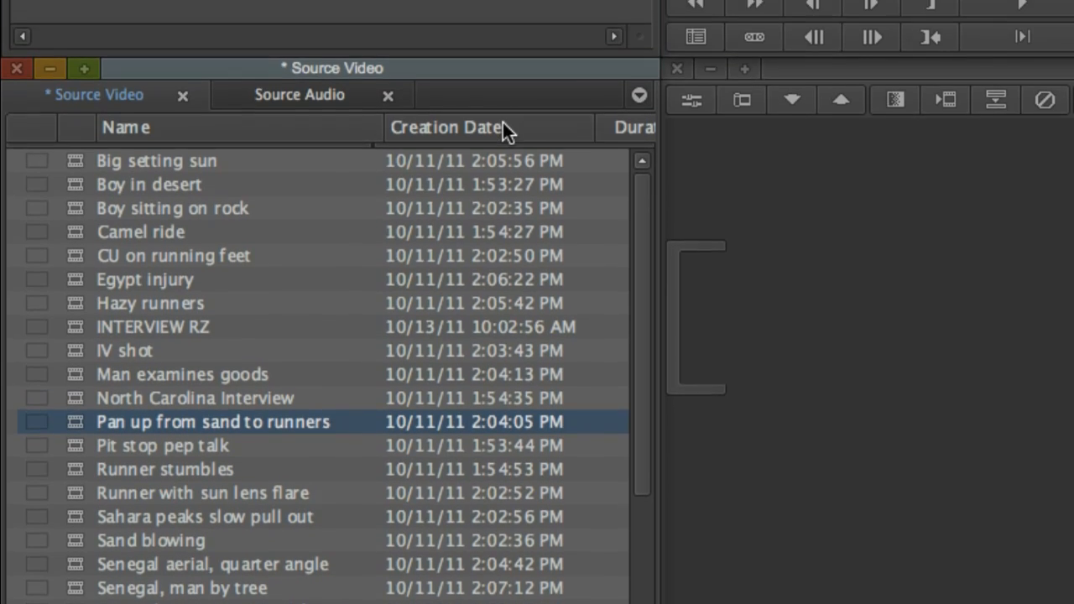
pyautogui.rightClick(447, 127)
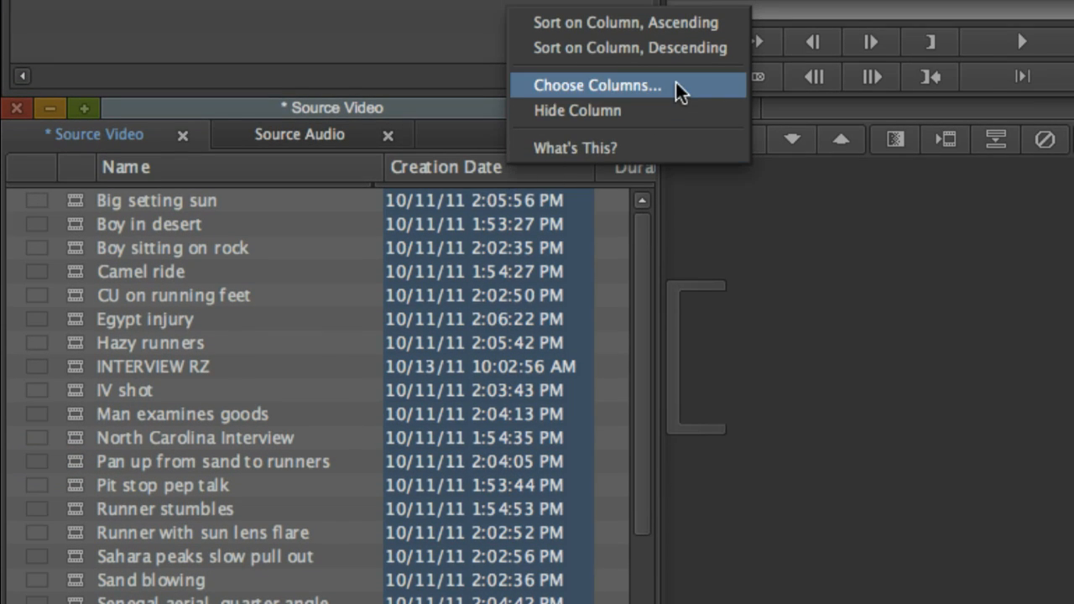
pyautogui.click(596, 84)
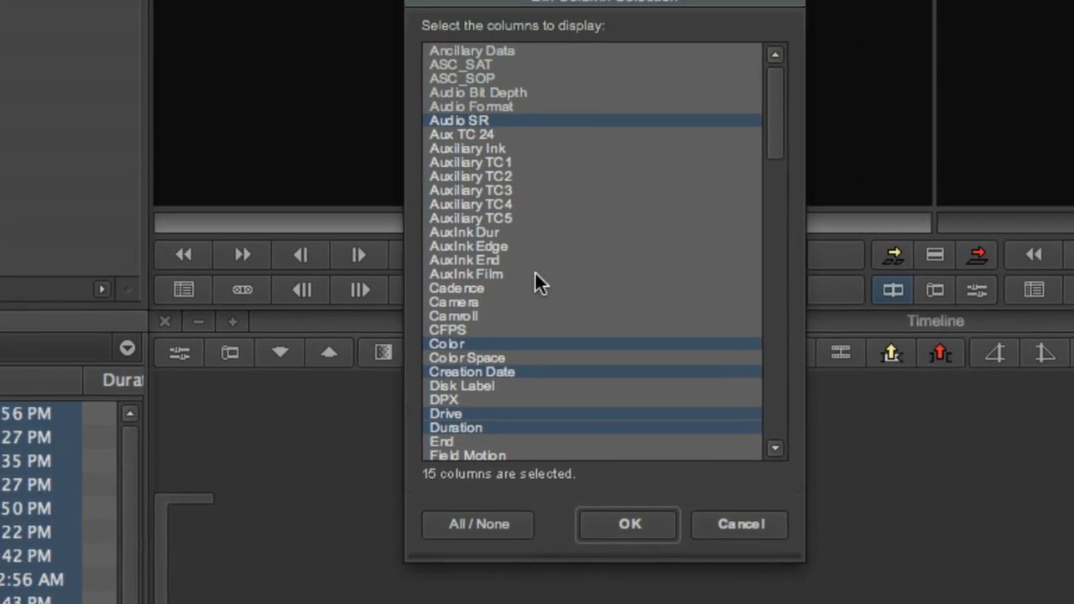
pyautogui.click(629, 524)
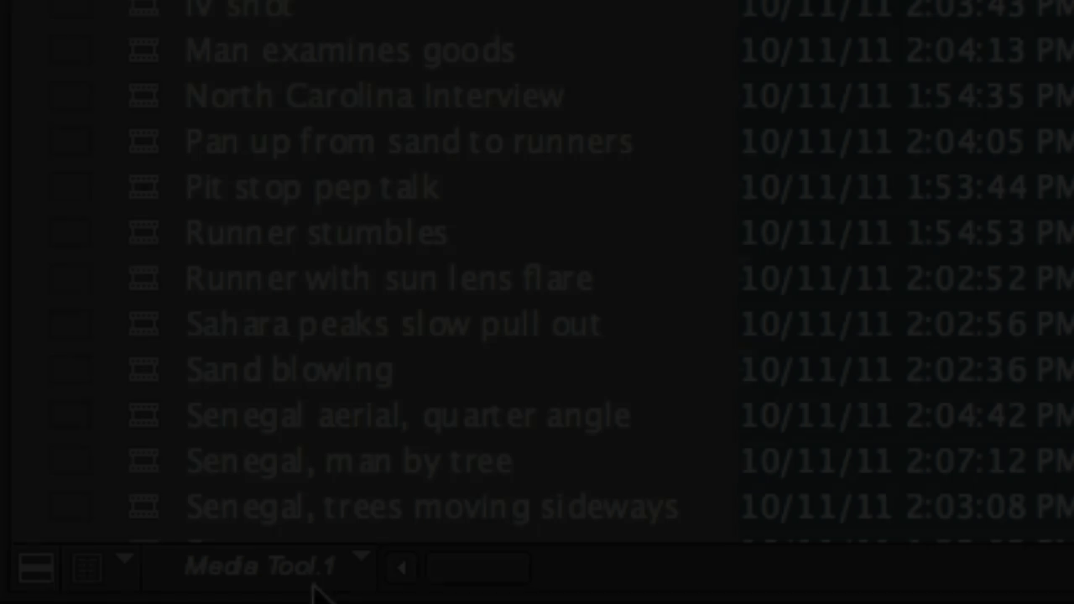
pyautogui.click(122, 567)
pyautogui.write('Use as cu')
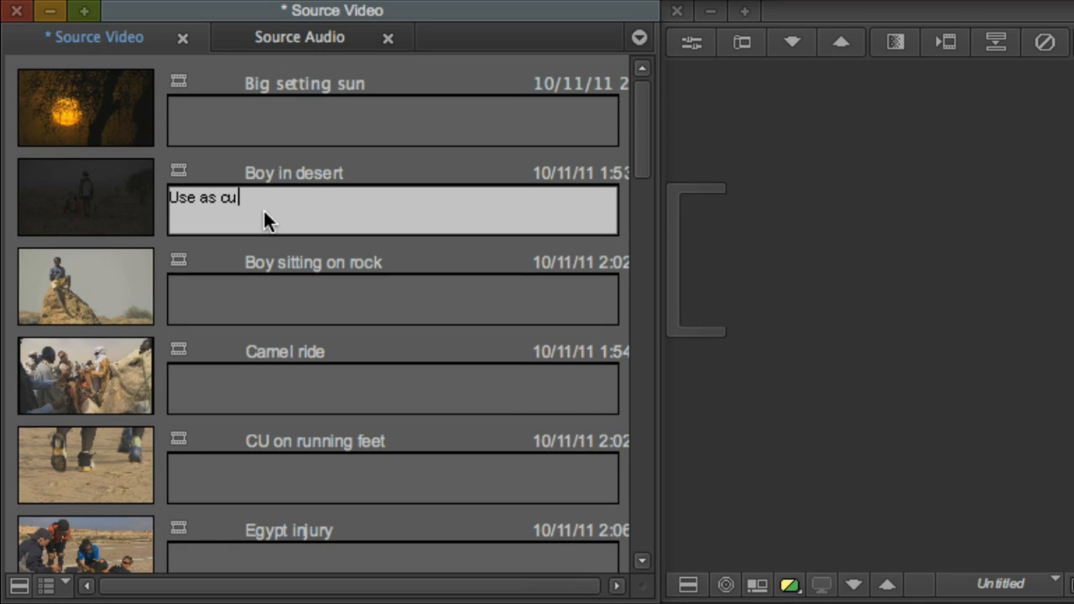
pyautogui.write('taway for water int')
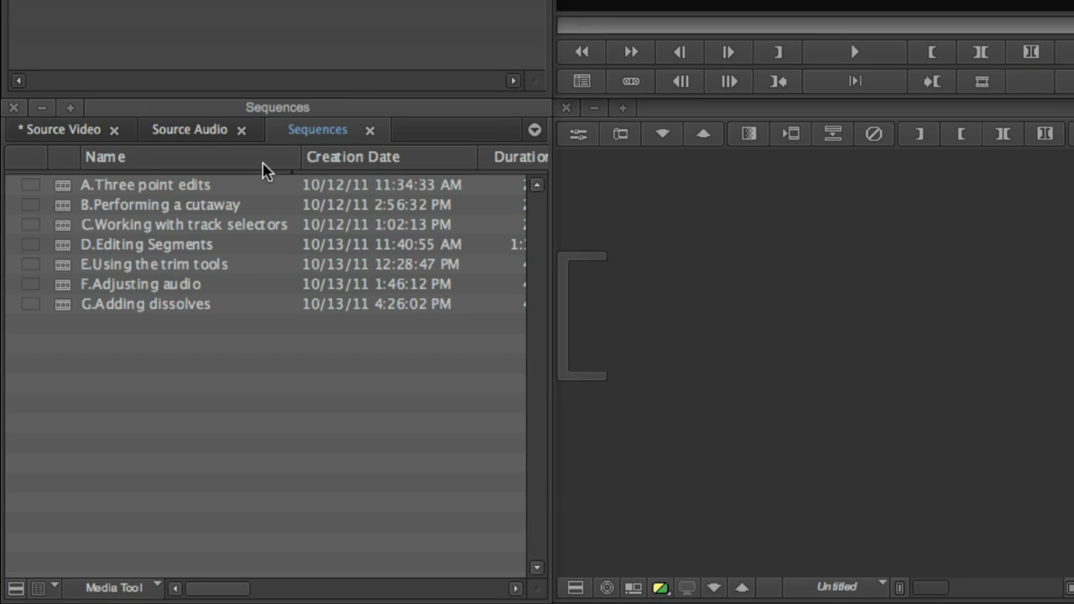
# - Load the A.Three point edits sequence into the Record monitor and Timeline
pyautogui.doubleClick(139, 199)
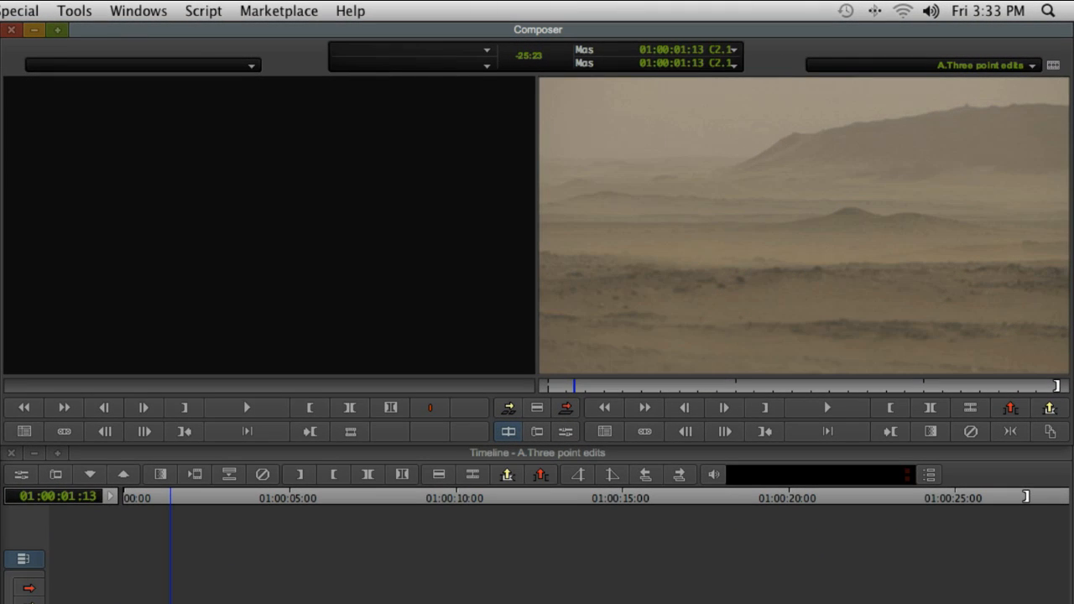
pyautogui.scroll(-3)
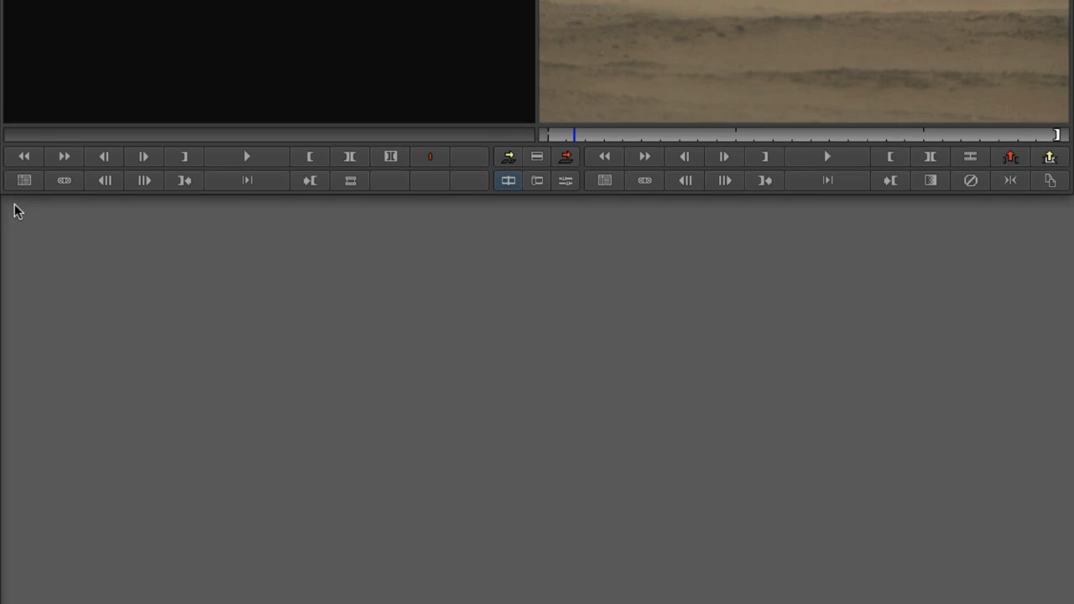
# - Reopen the Timeline window from the Tools menu
pyautogui.click(75, 11)
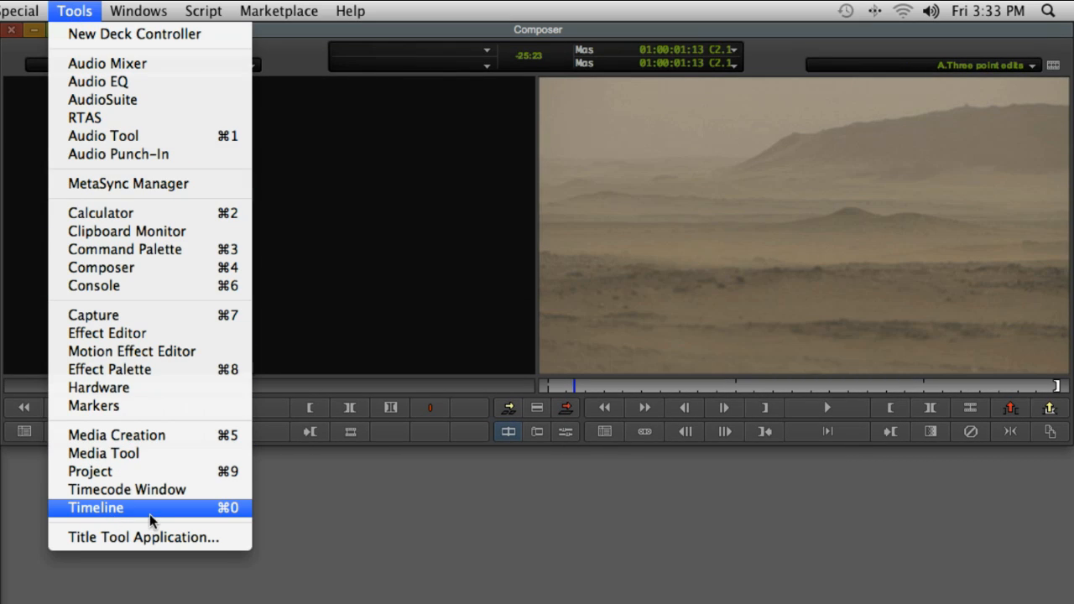
pyautogui.click(96, 508)
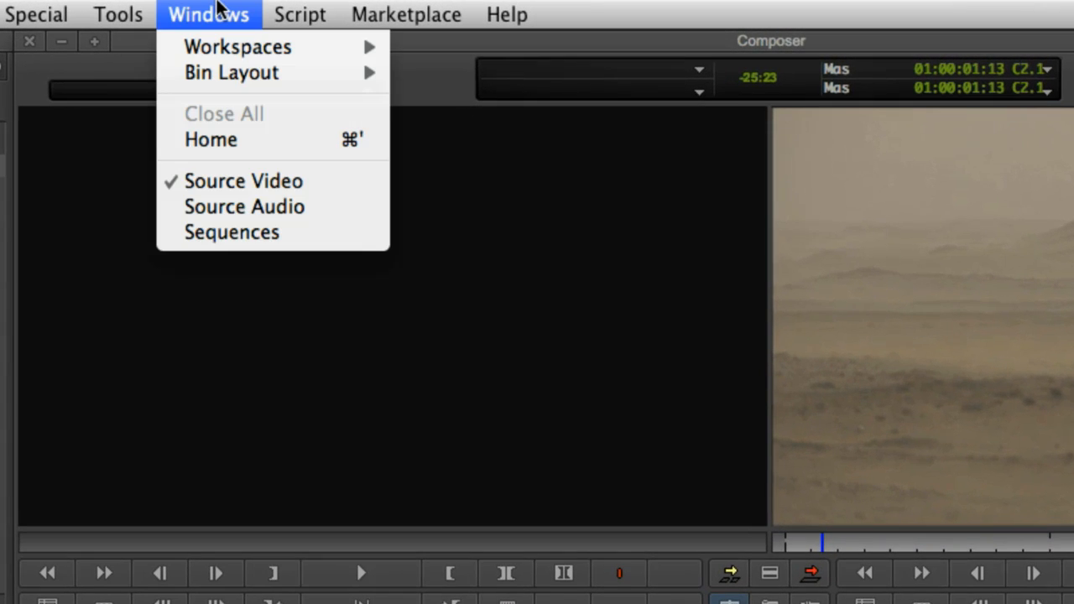
pyautogui.moveTo(237, 46)
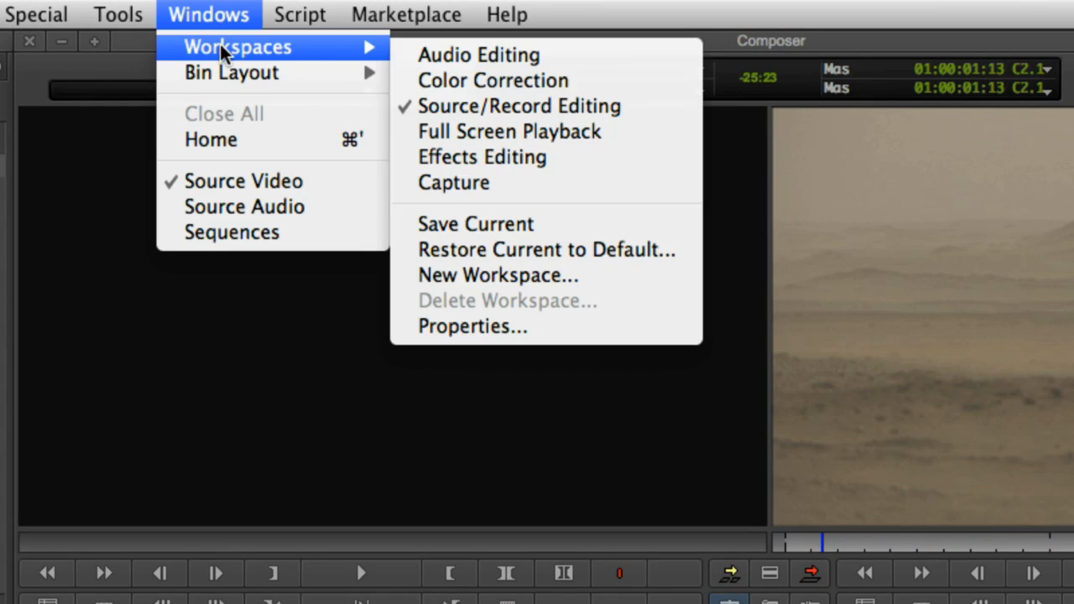
pyautogui.moveTo(621, 232)
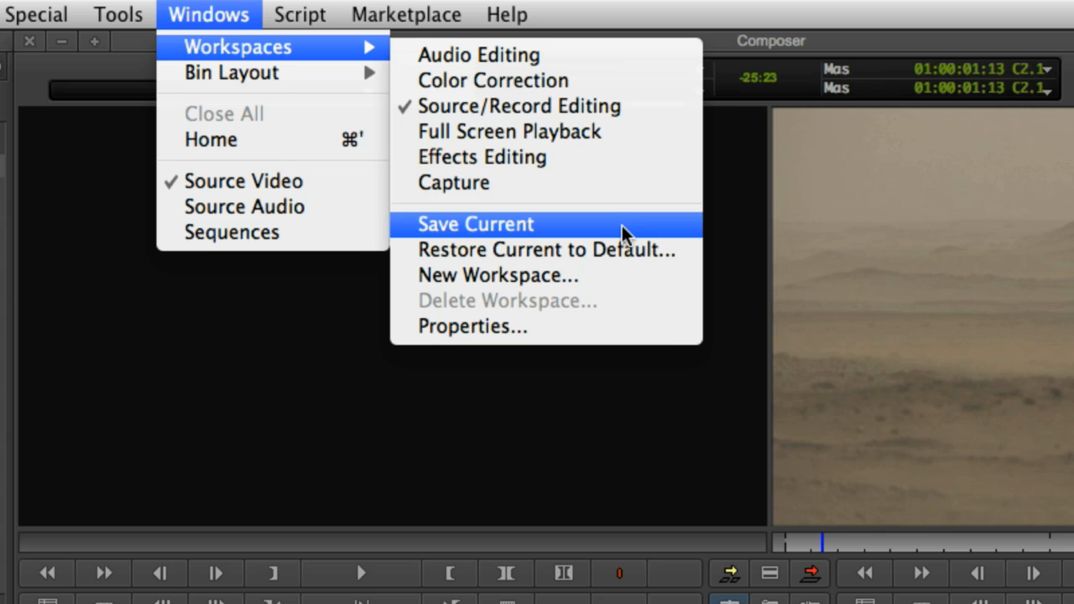
# - Save the current workspace and reopen the Getting Started project
pyautogui.click(475, 224)
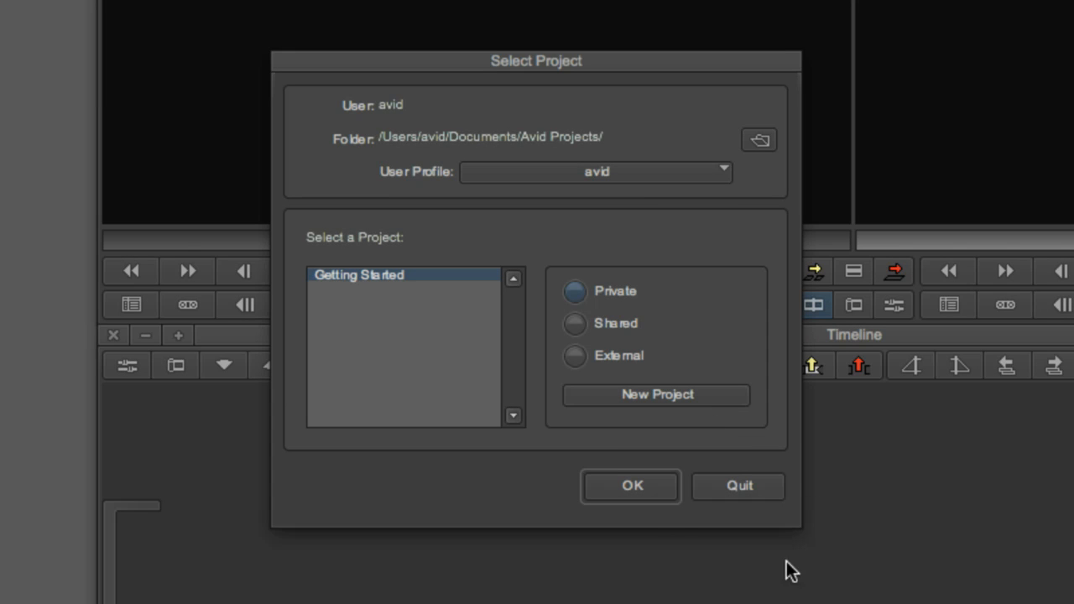
pyautogui.click(631, 486)
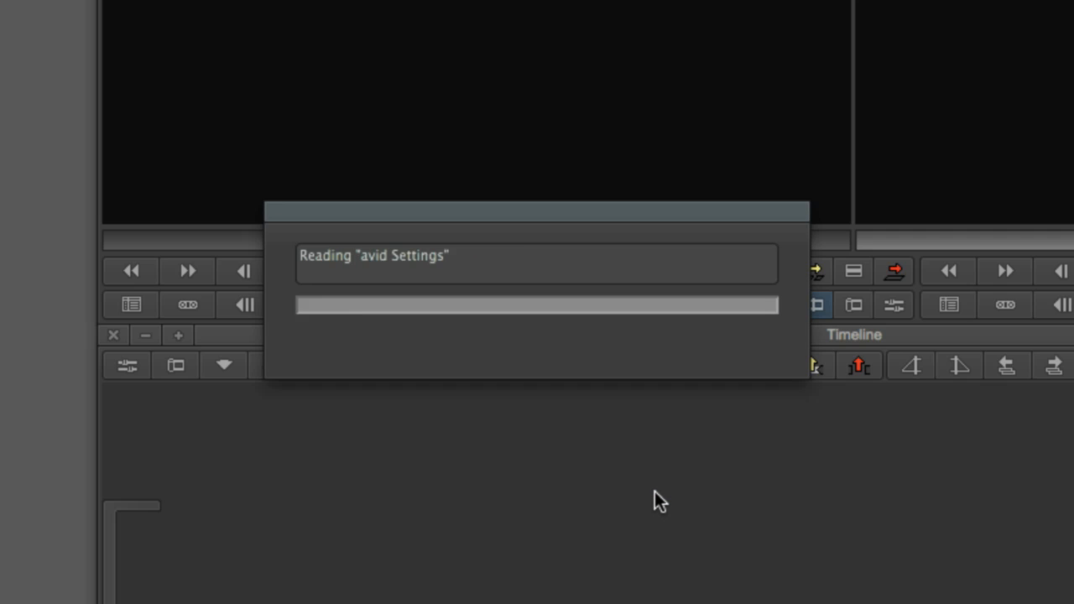